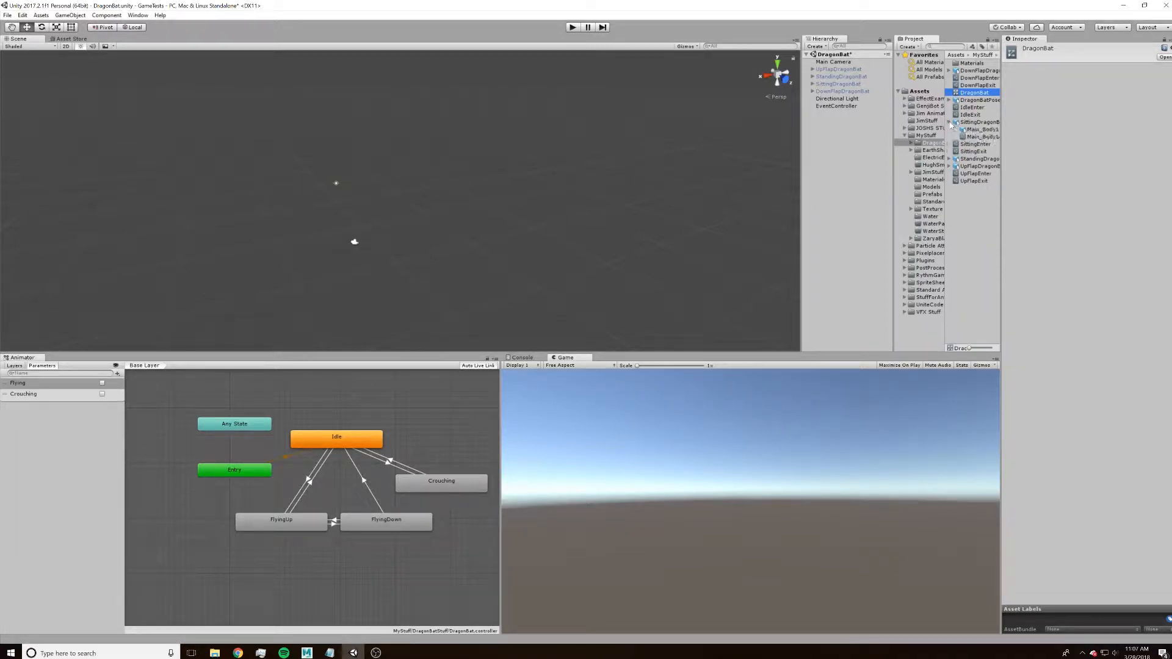
Preview the two dragon body models and return to the DragonBat controller
left_click(978, 137)
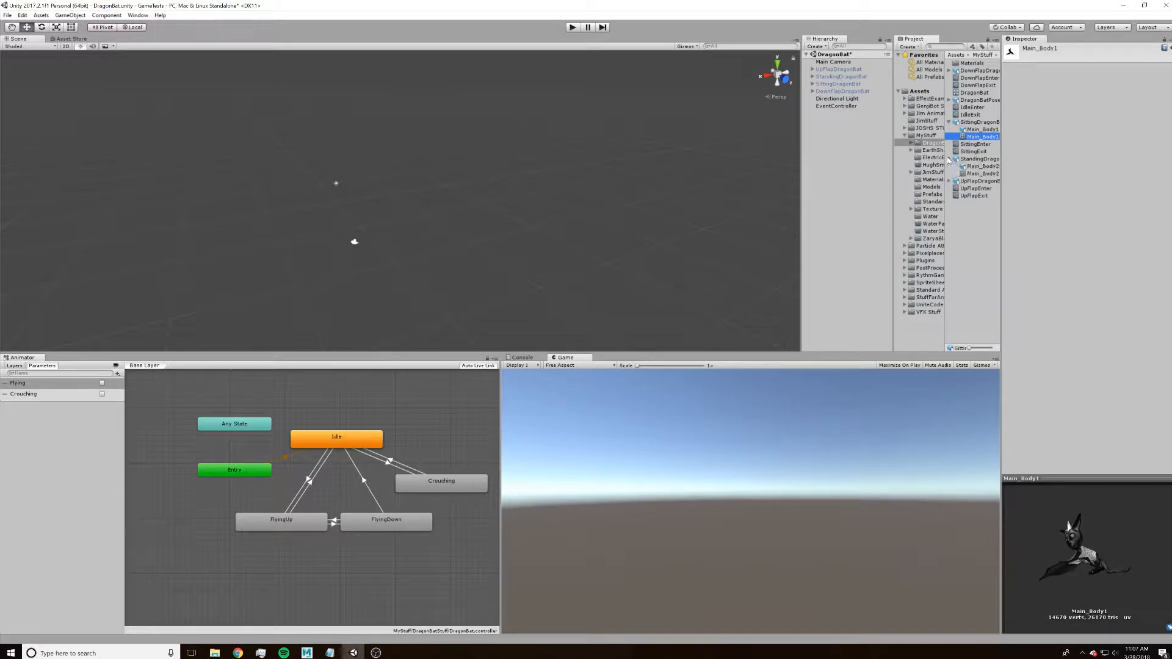
left_click(979, 172)
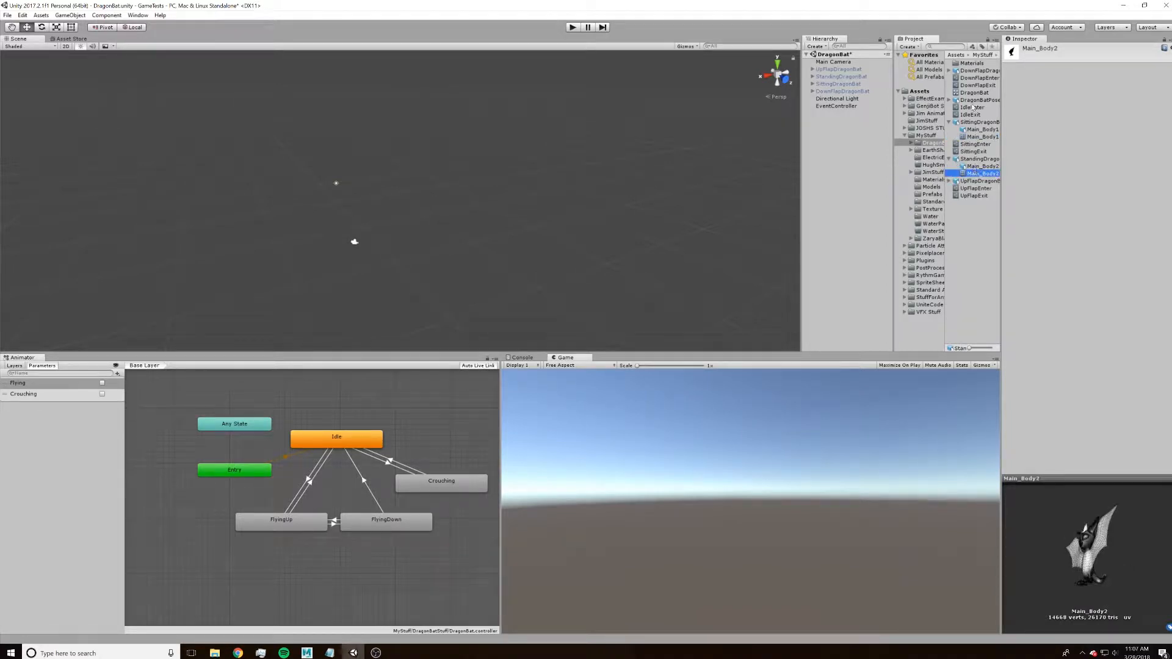
left_click(975, 91)
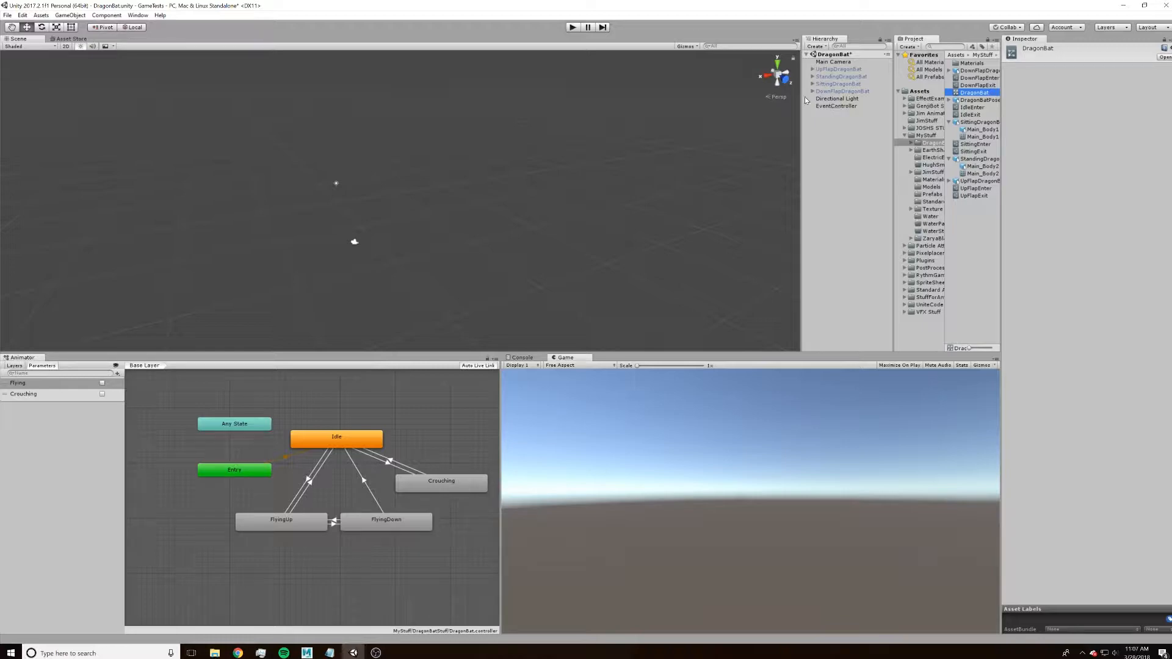
Inspect SittingDragonBat and DownFlapDragonBat, then show the EventController's Game Event Listeners
left_click(834, 105)
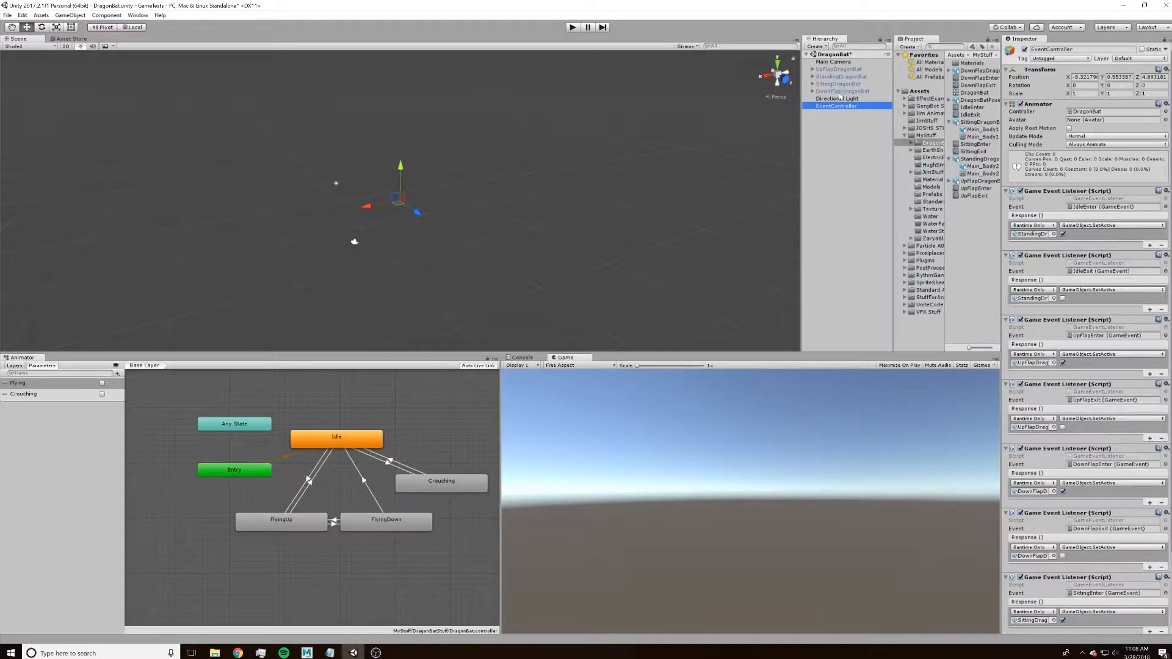
left_click(841, 84)
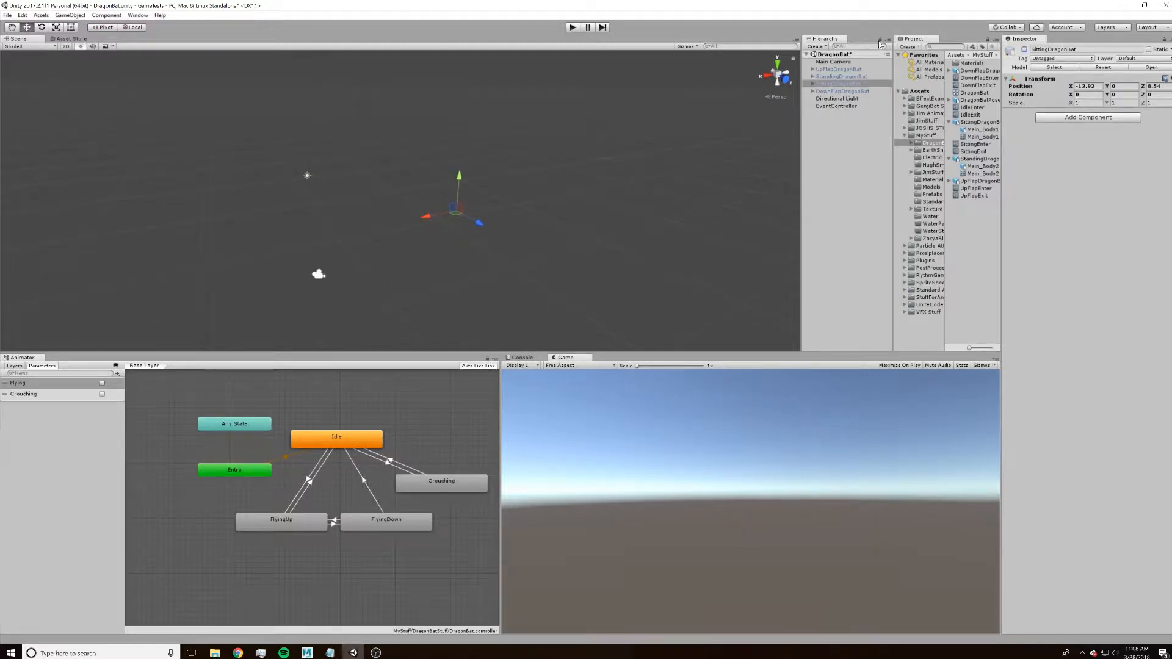
left_click(842, 91)
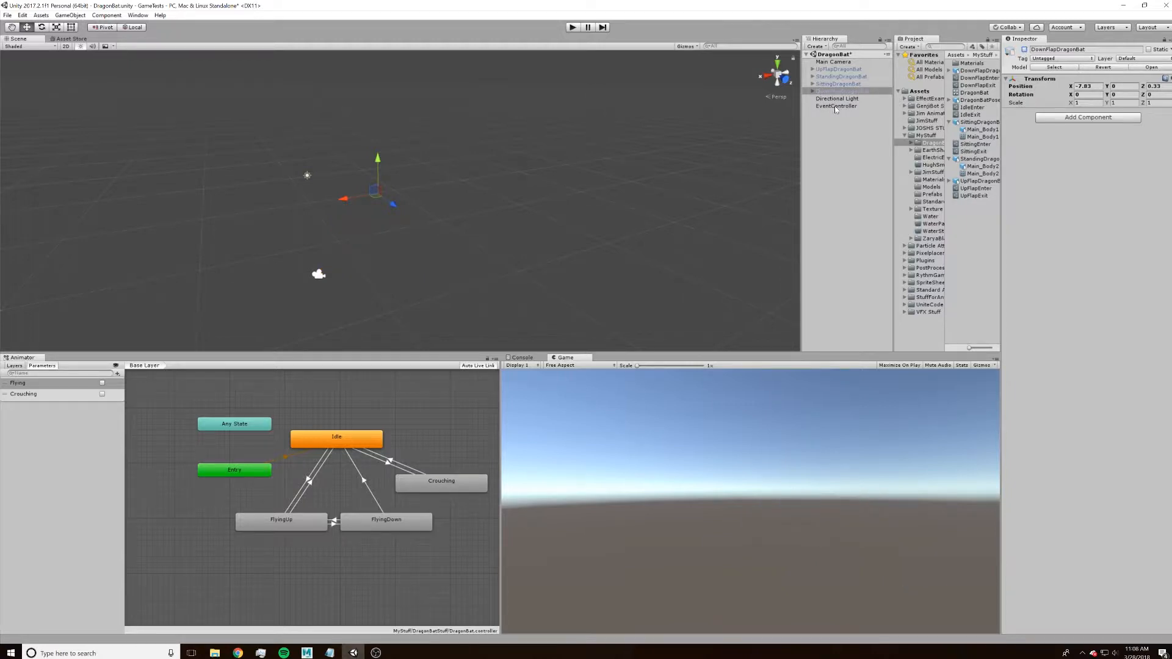
left_click(835, 105)
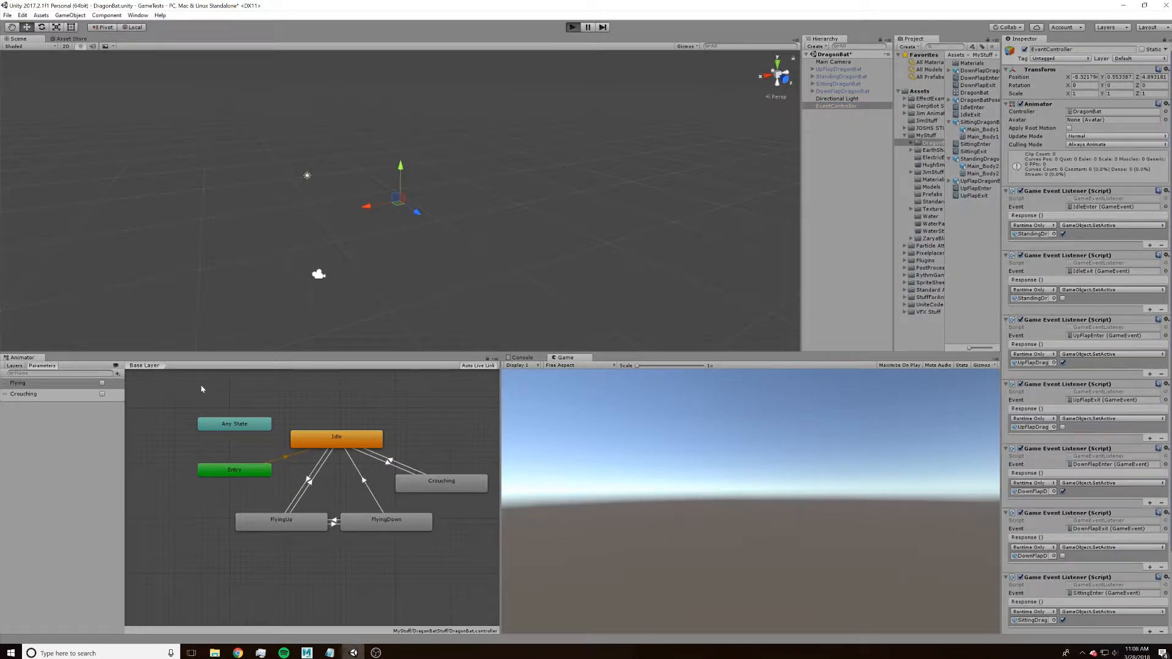
Run the scene and toggle the Flying parameter so the dragon takes off and lands
left_click(571, 27)
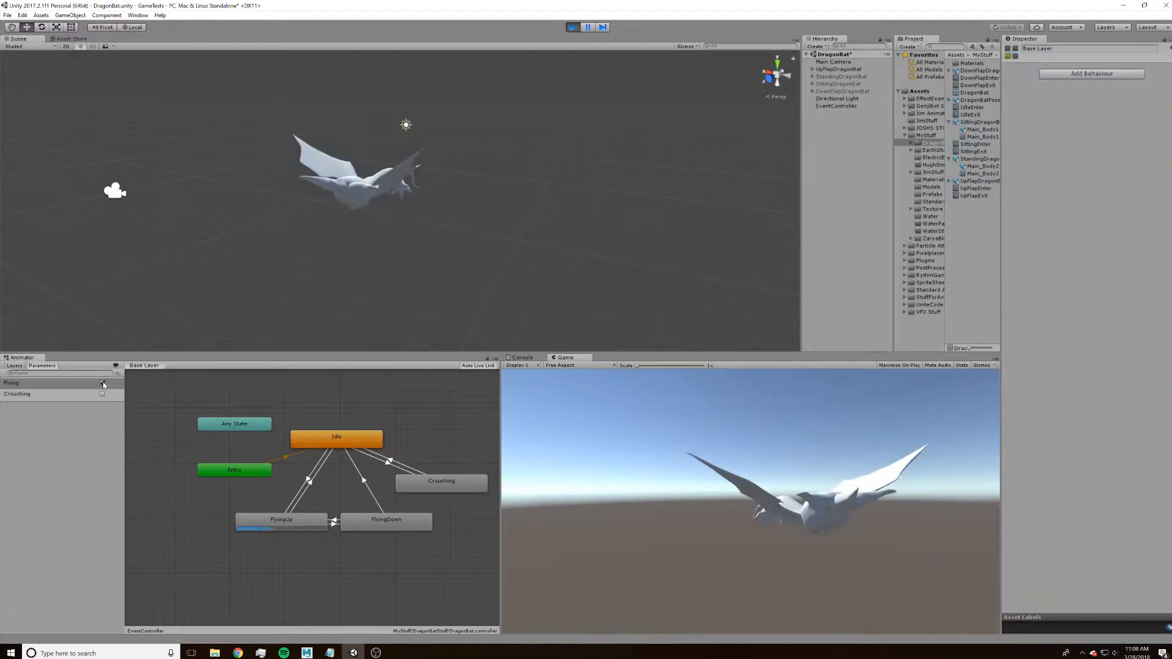
left_click(103, 382)
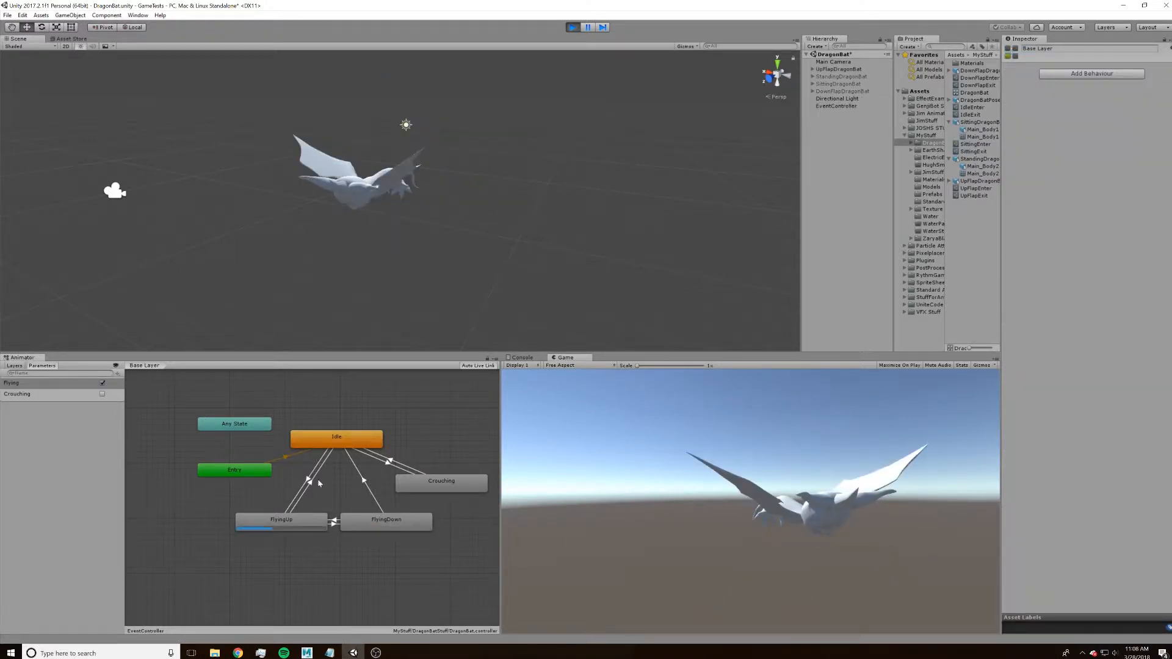
left_click(103, 383)
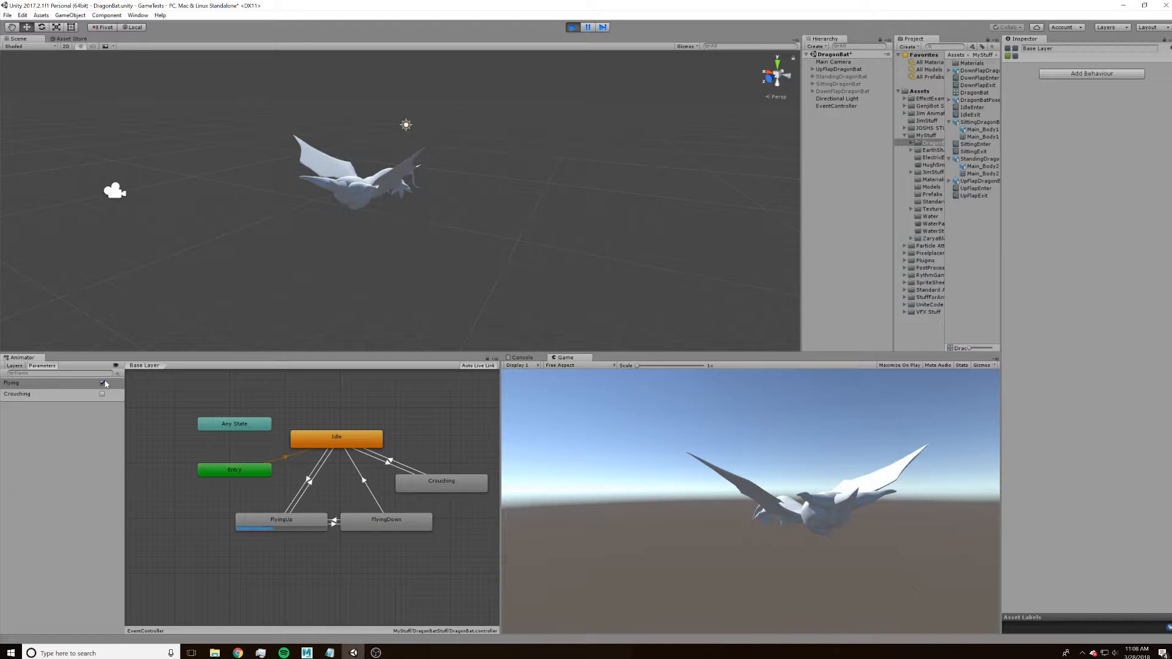
left_click(103, 394)
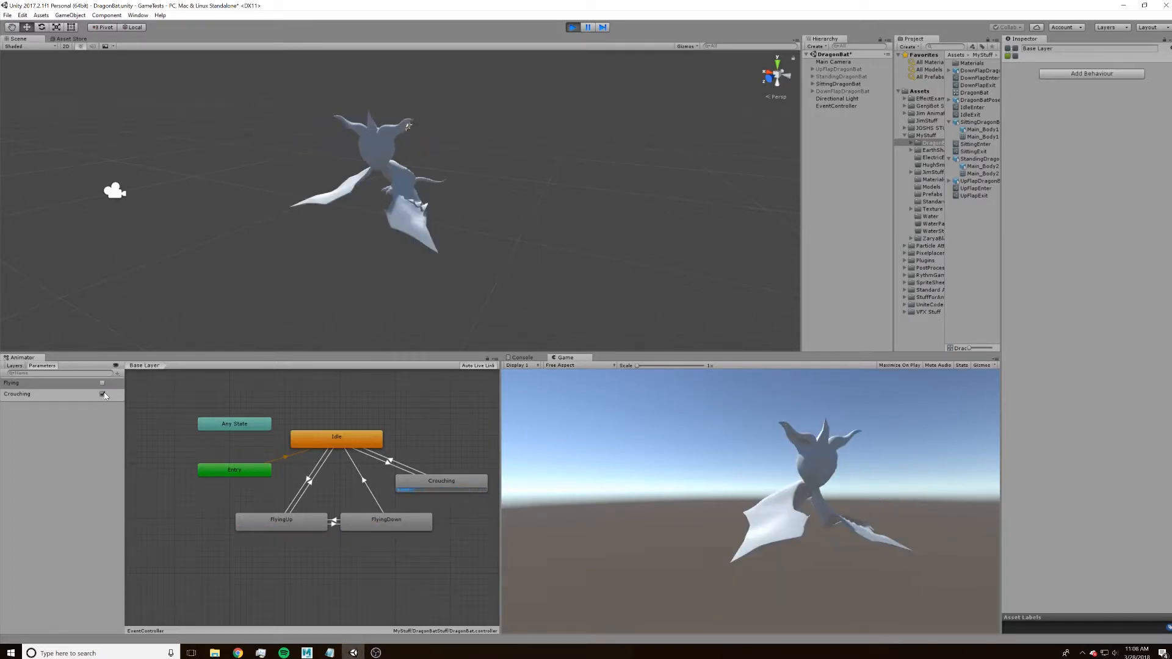
Toggle Crouching off and Flying on again, then view the FlyingUp-to-Idle transition
left_click(103, 394)
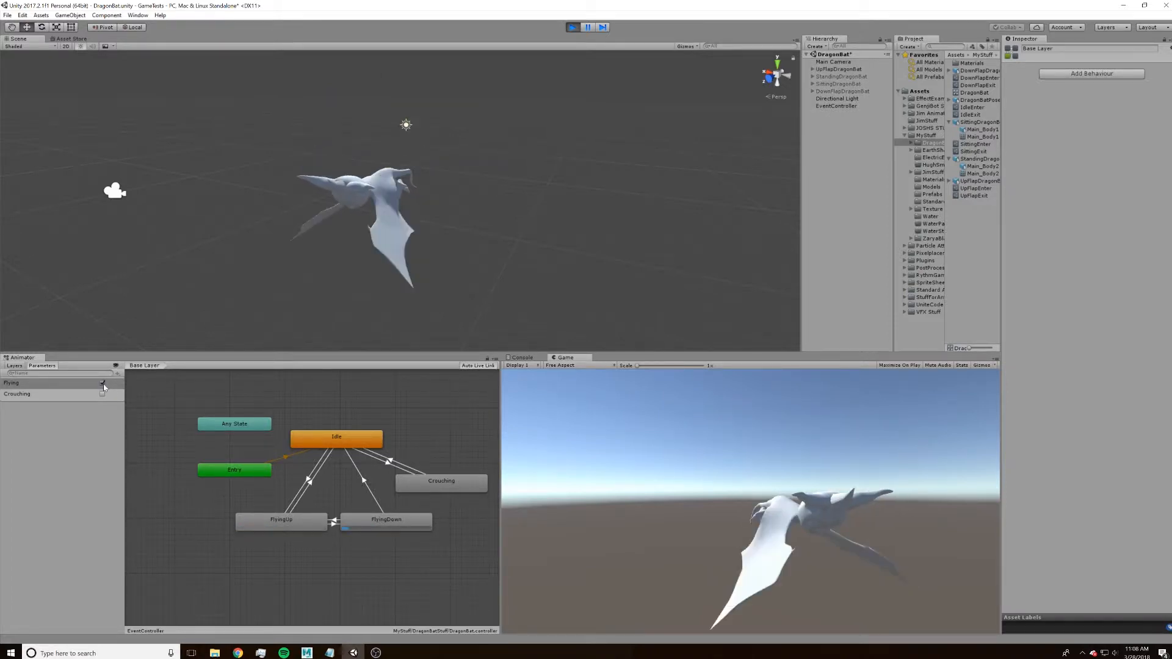
left_click(103, 382)
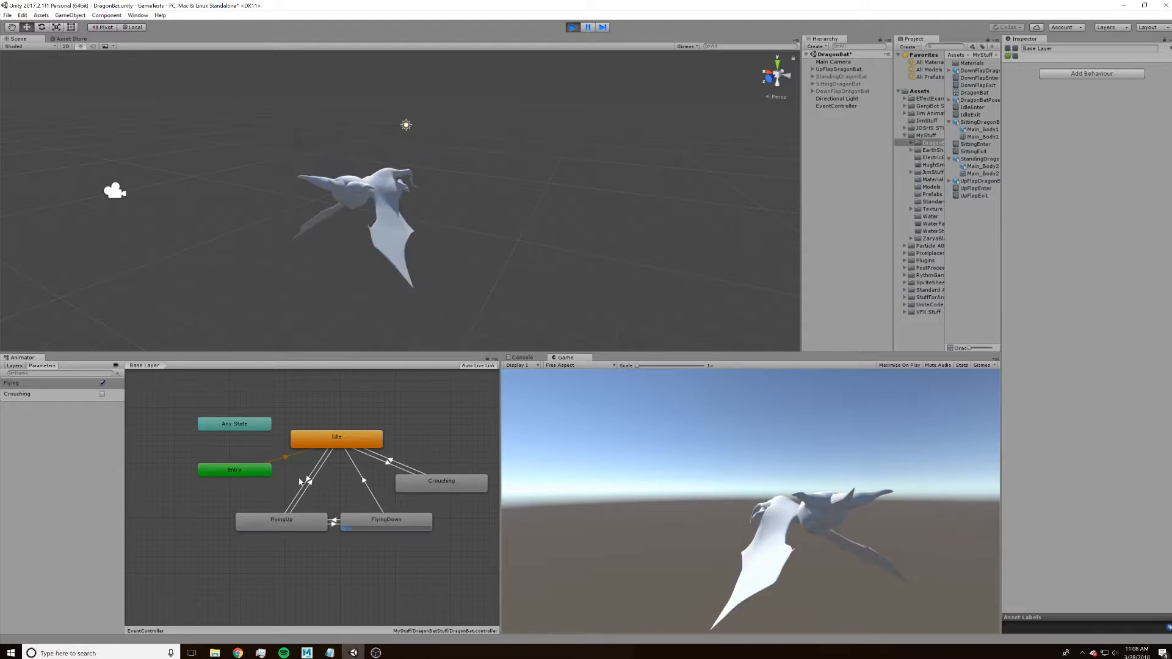
left_click(305, 478)
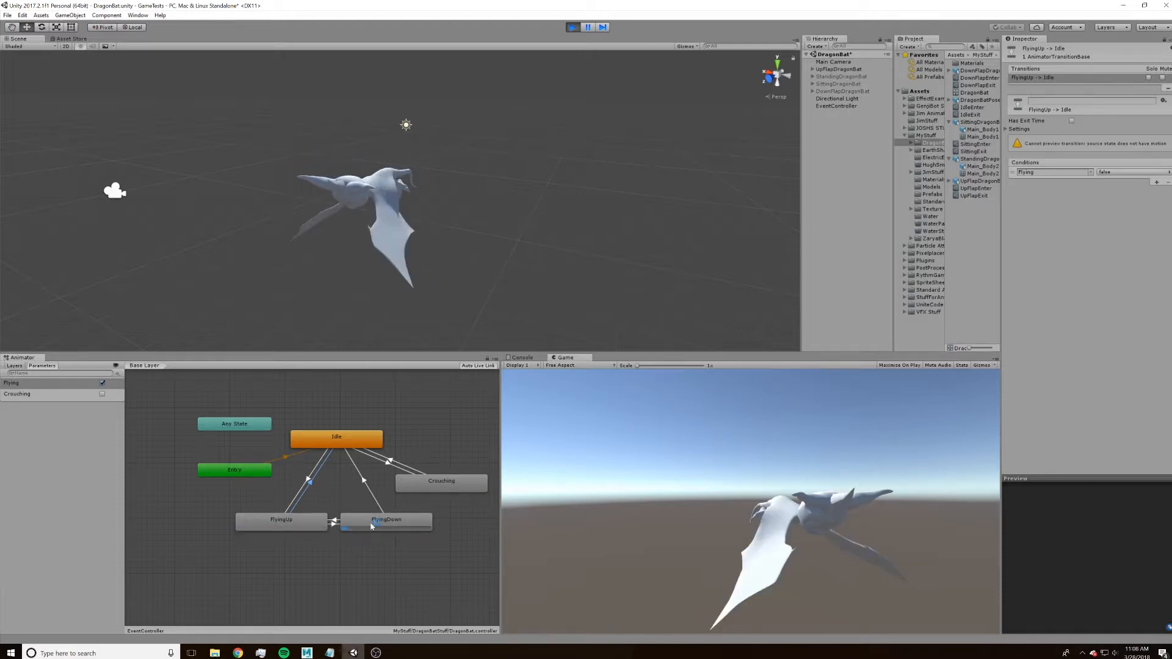
Show the Idle state's IdleEnter and IdleExit behaviours, stop Play mode and reselect EventController
left_click(337, 437)
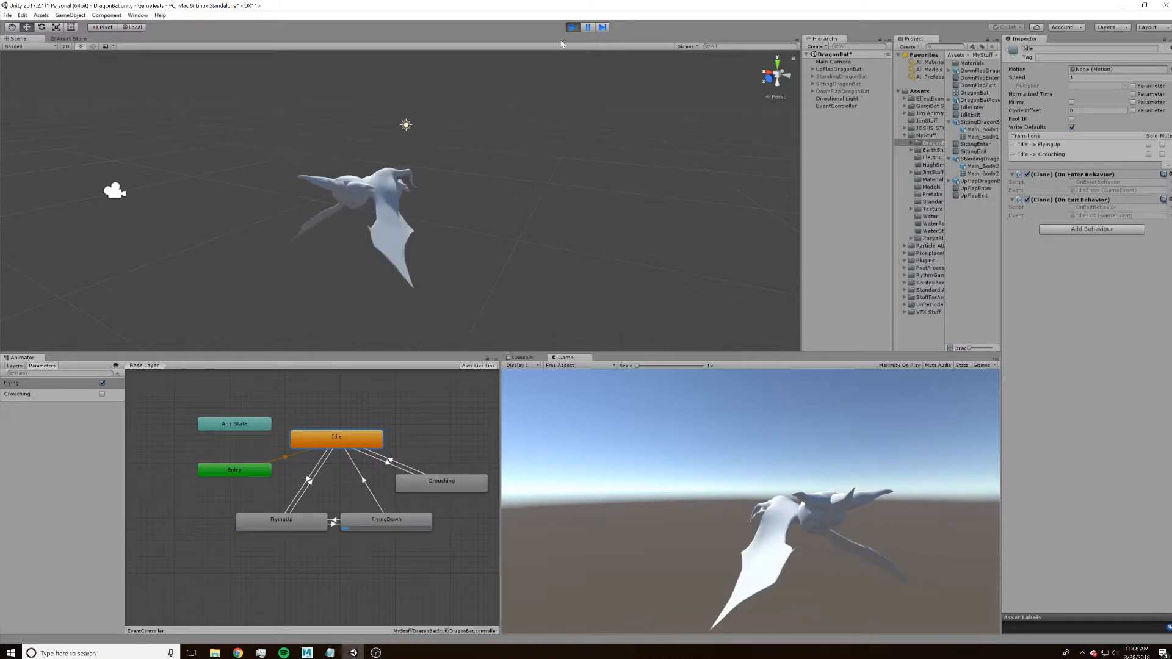
left_click(573, 27)
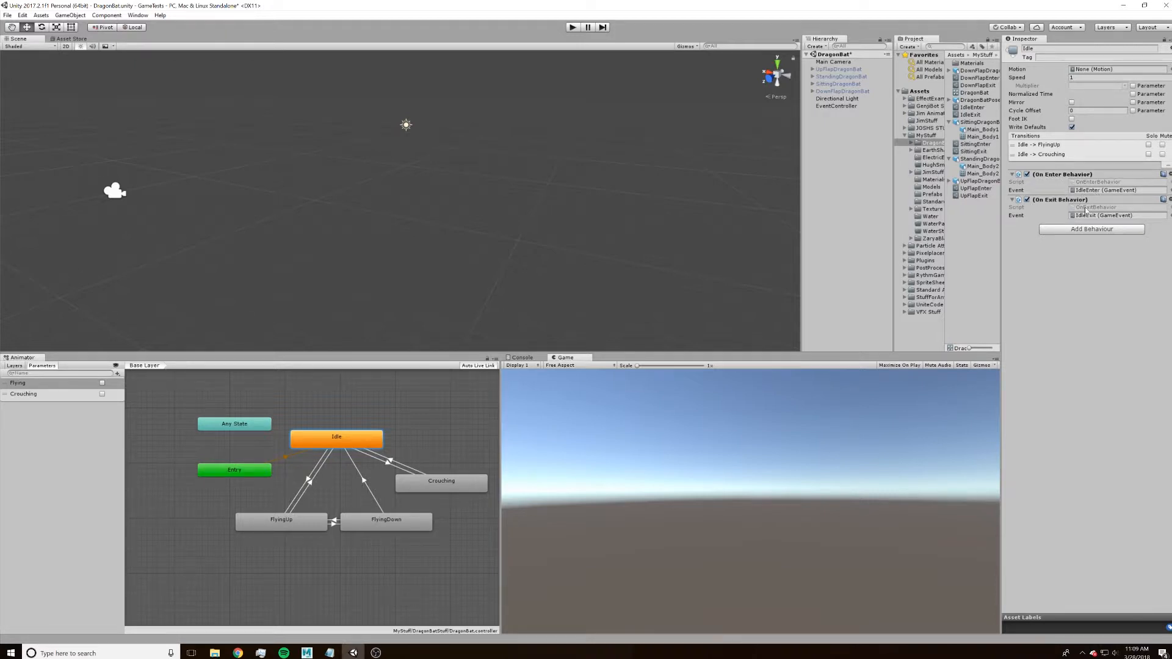
left_click(837, 105)
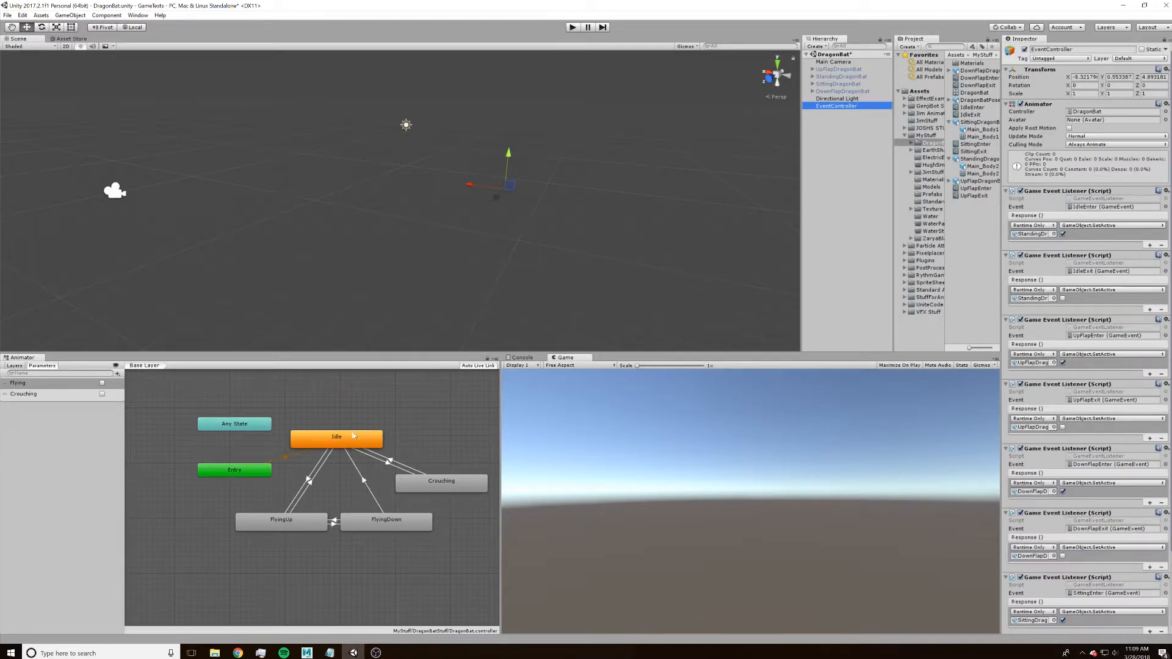
Compare the Idle state's events with the EventController's scrolled listener responses
left_click(337, 437)
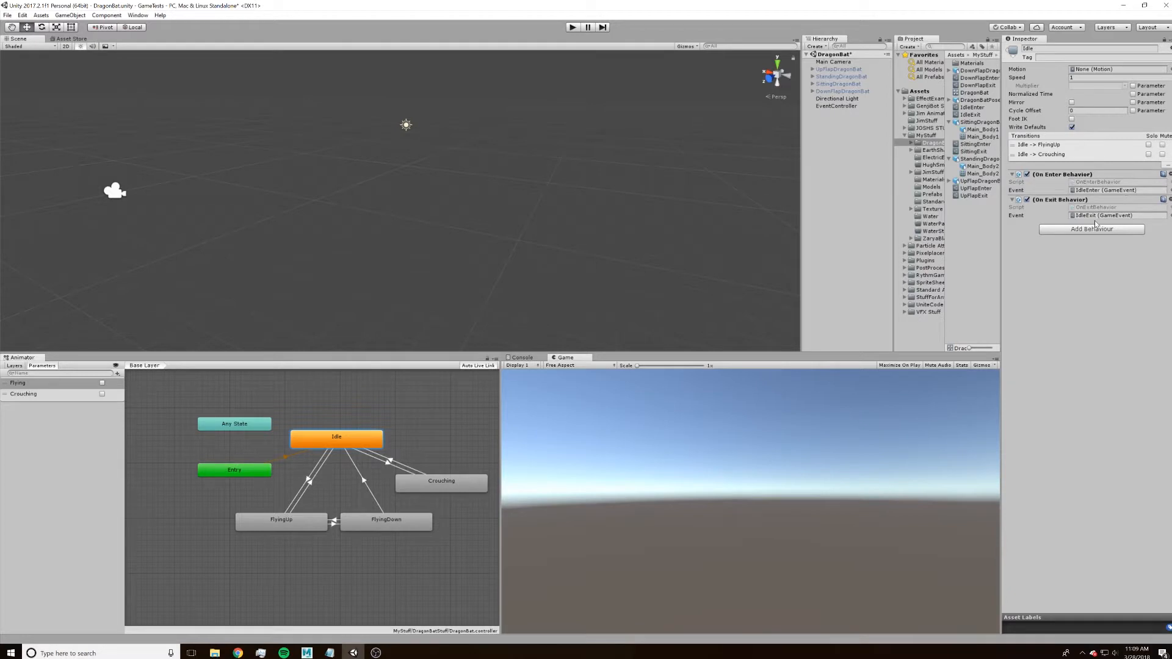
left_click(835, 105)
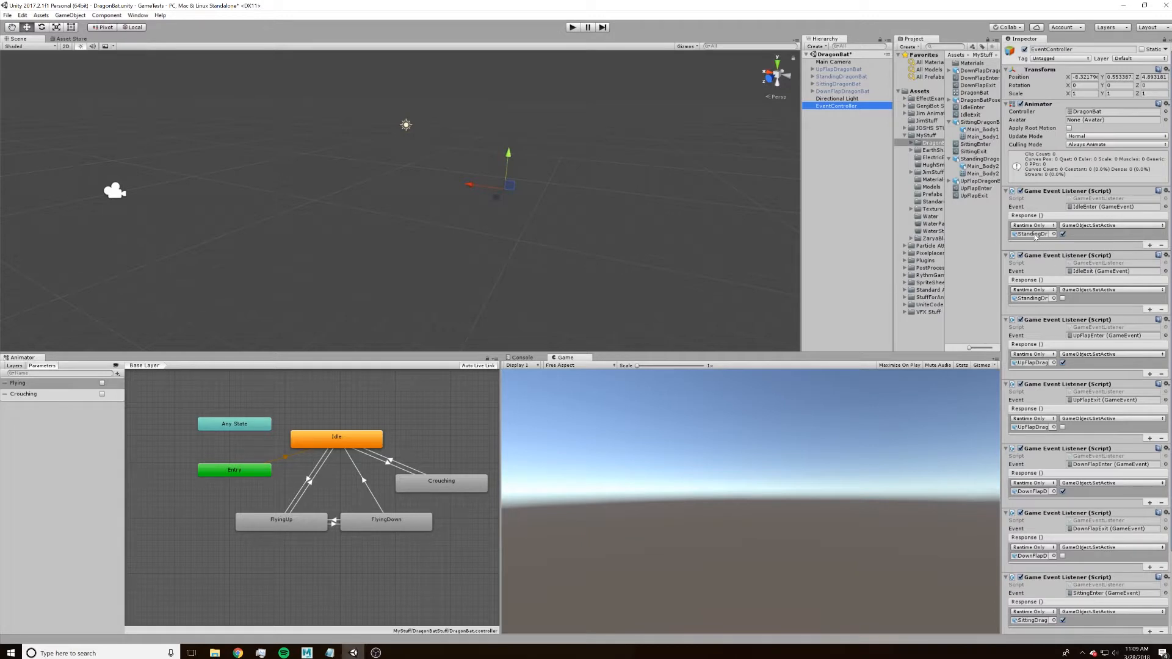
mouse_move(863, 110)
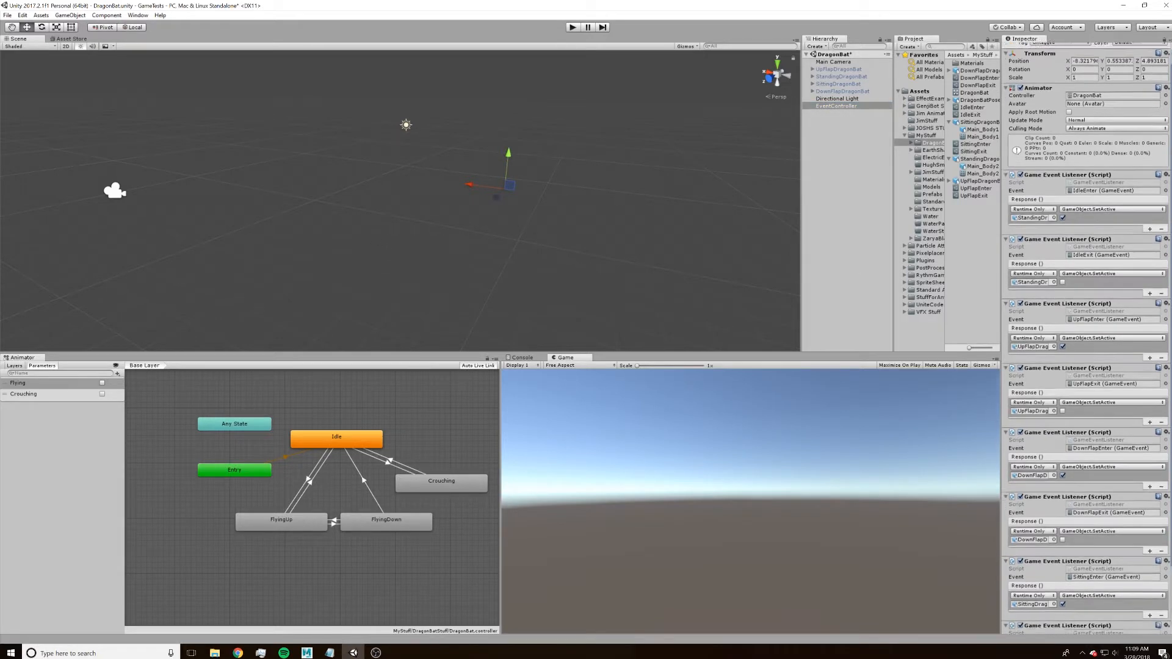
scroll("down", 3)
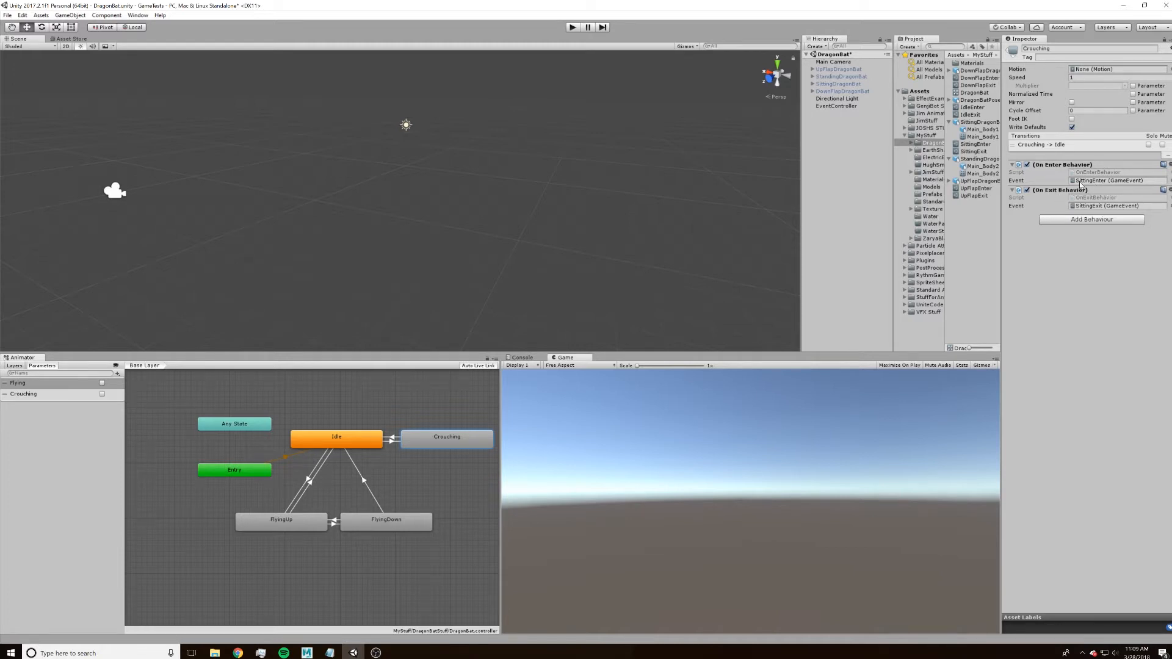
mouse_move(1103, 194)
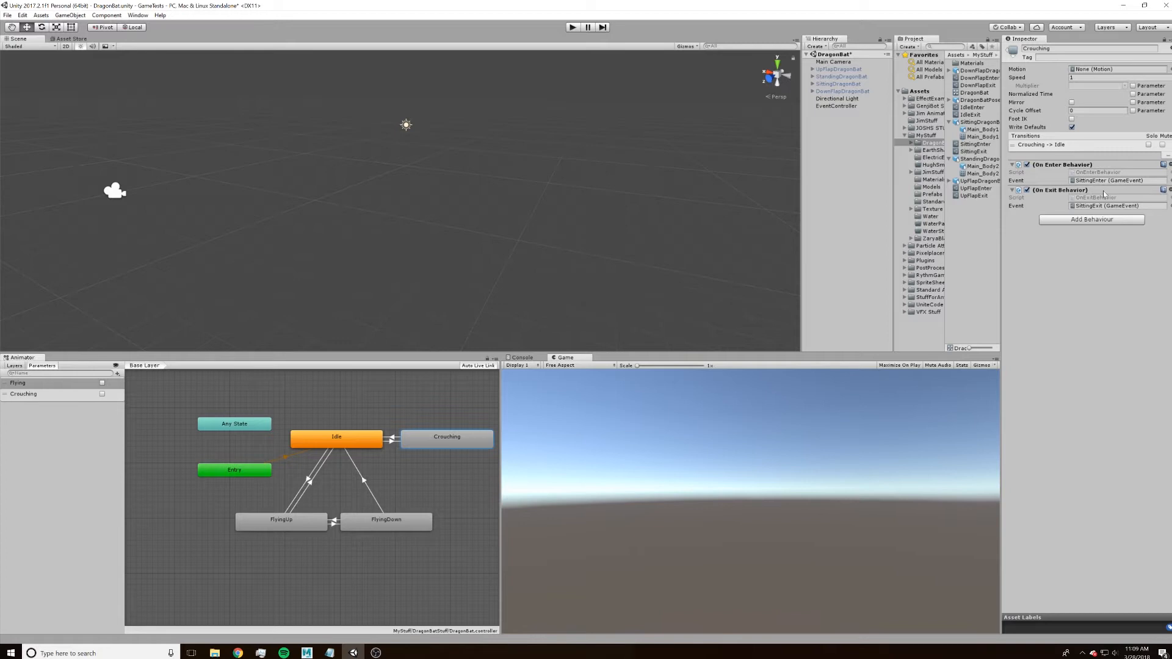
Scroll the EventController listeners to the Sitting responses, then show FlyingUp's UpFlapEnter and UpFlapExit events
left_click(838, 105)
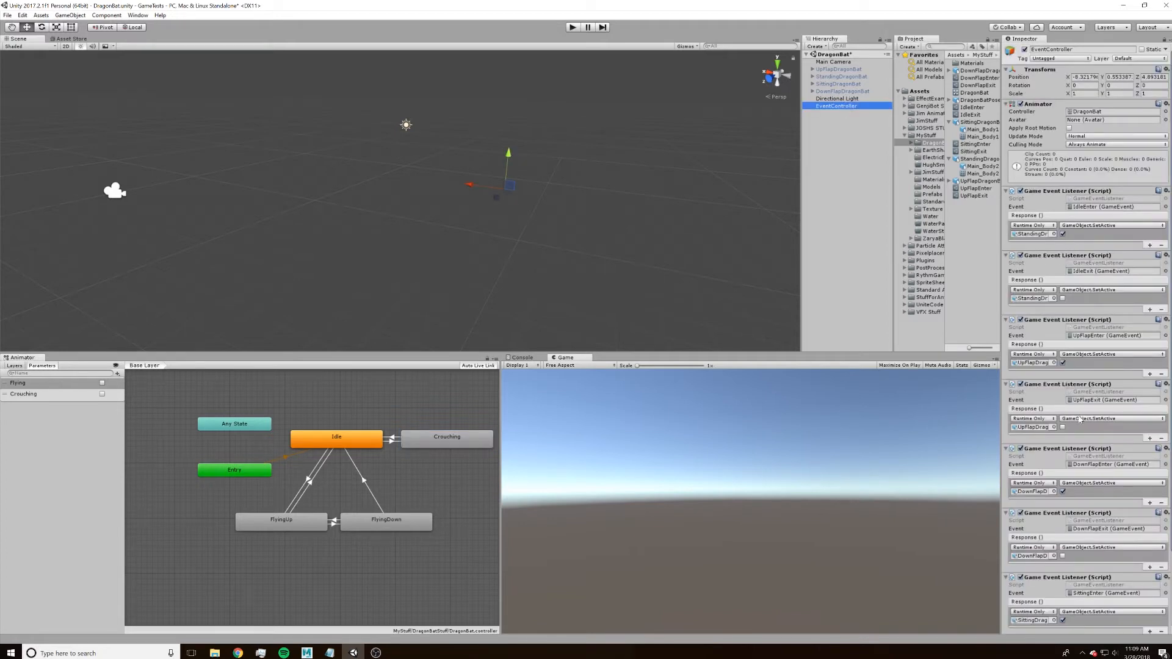
scroll("down", 3)
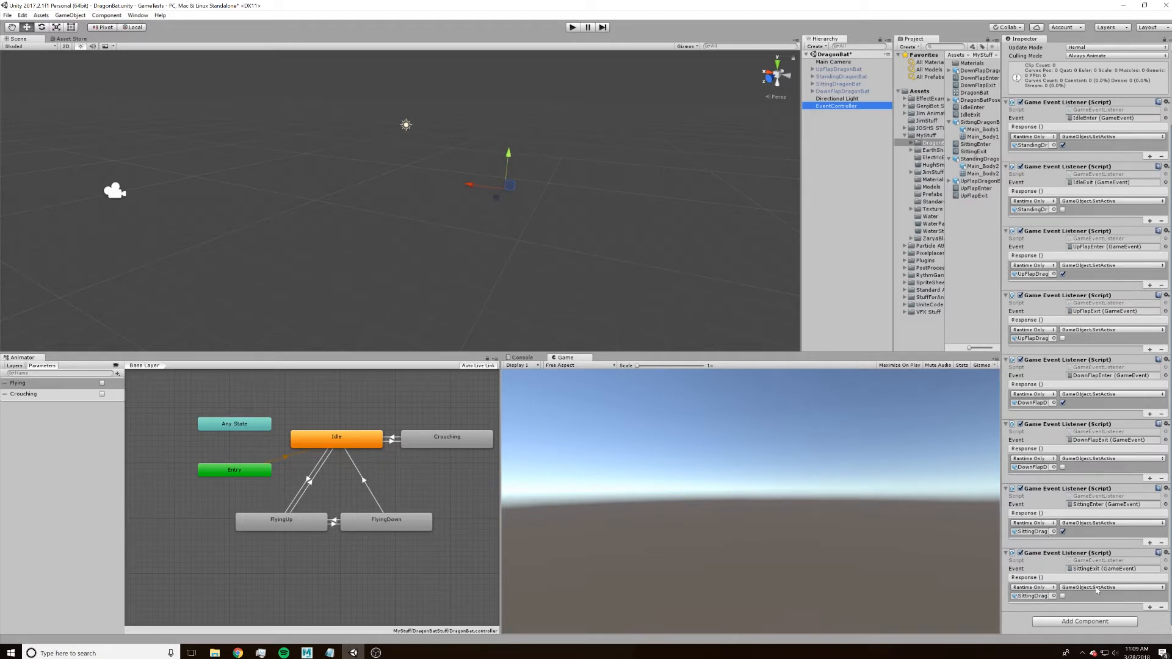
left_click(281, 520)
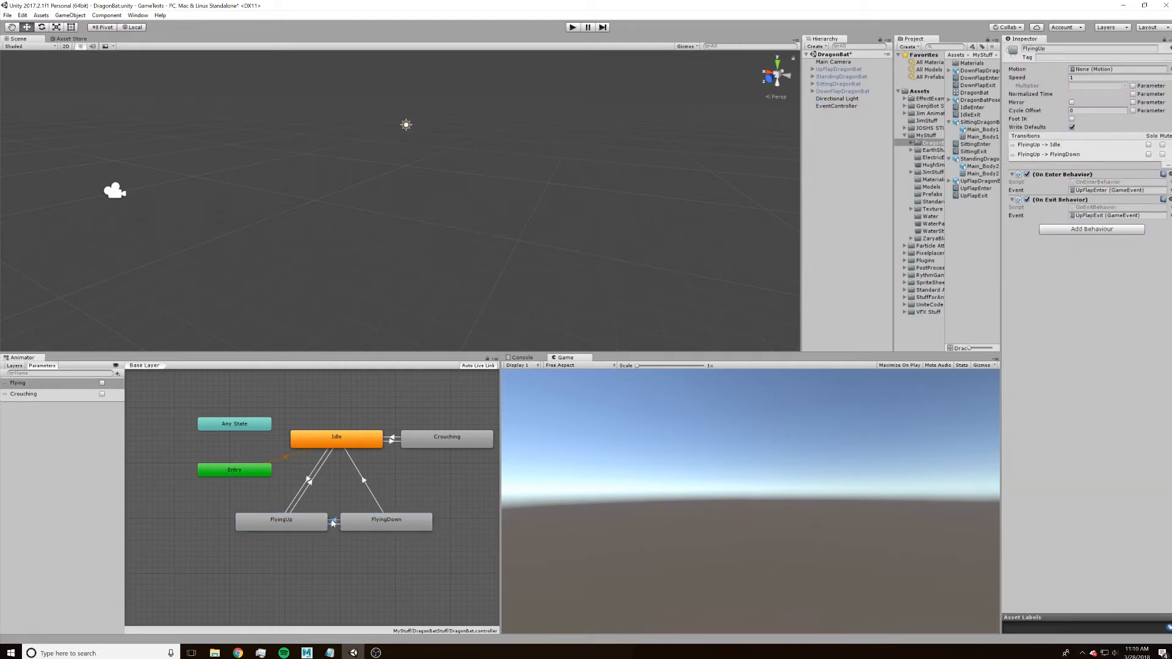
View the FlyingDown-to-FlyingUp transition with exit time enabled and no conditions
left_click(334, 521)
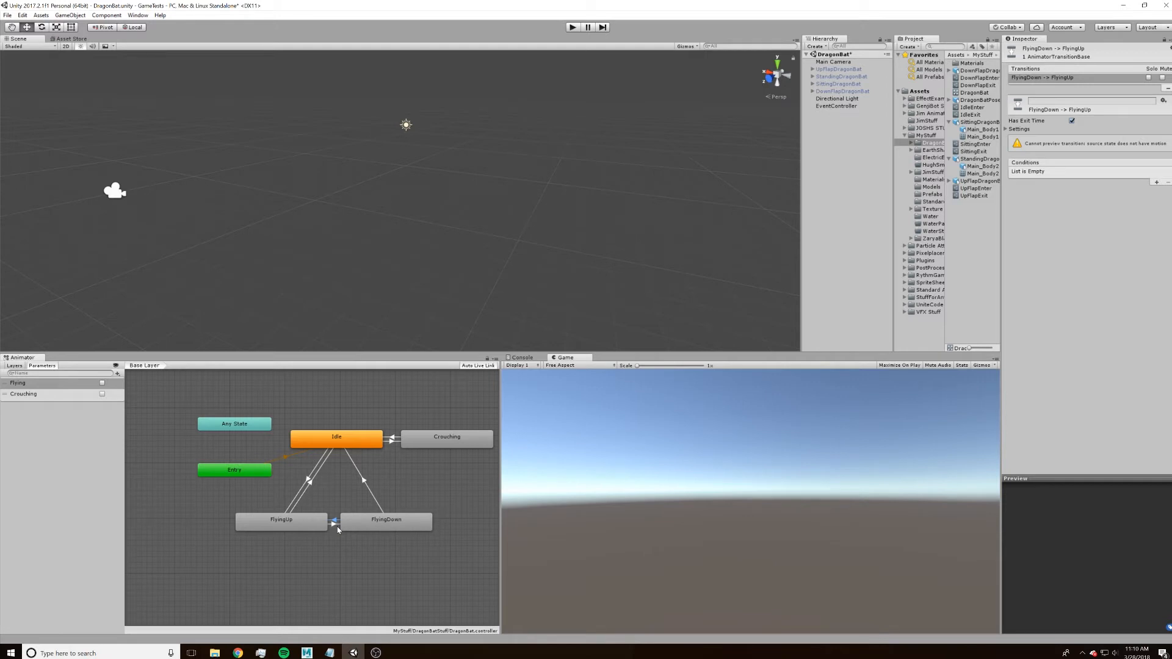
mouse_move(305, 490)
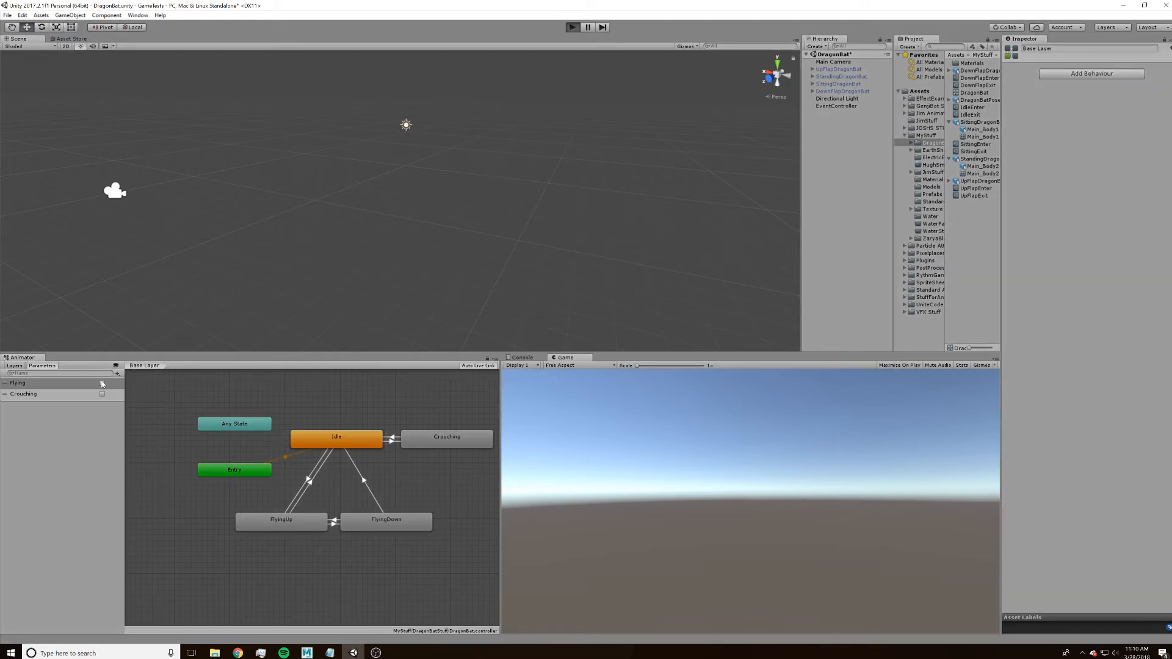
Run the scene, make the dragon fly, then switch it into the crouching pose
left_click(573, 27)
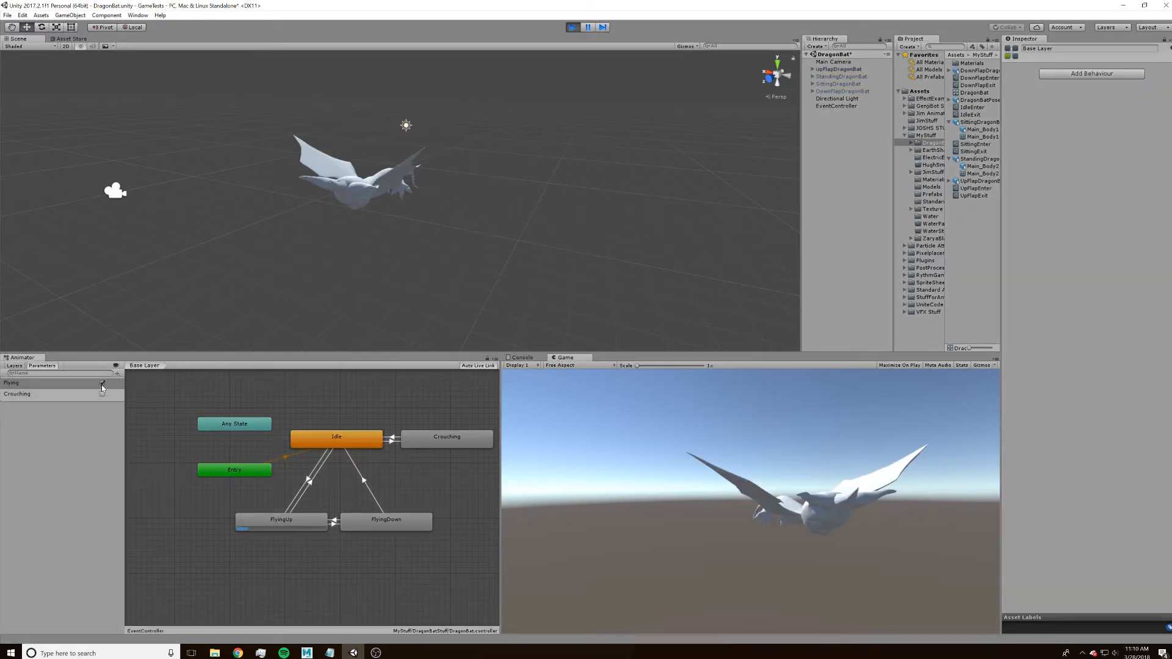
left_click(103, 382)
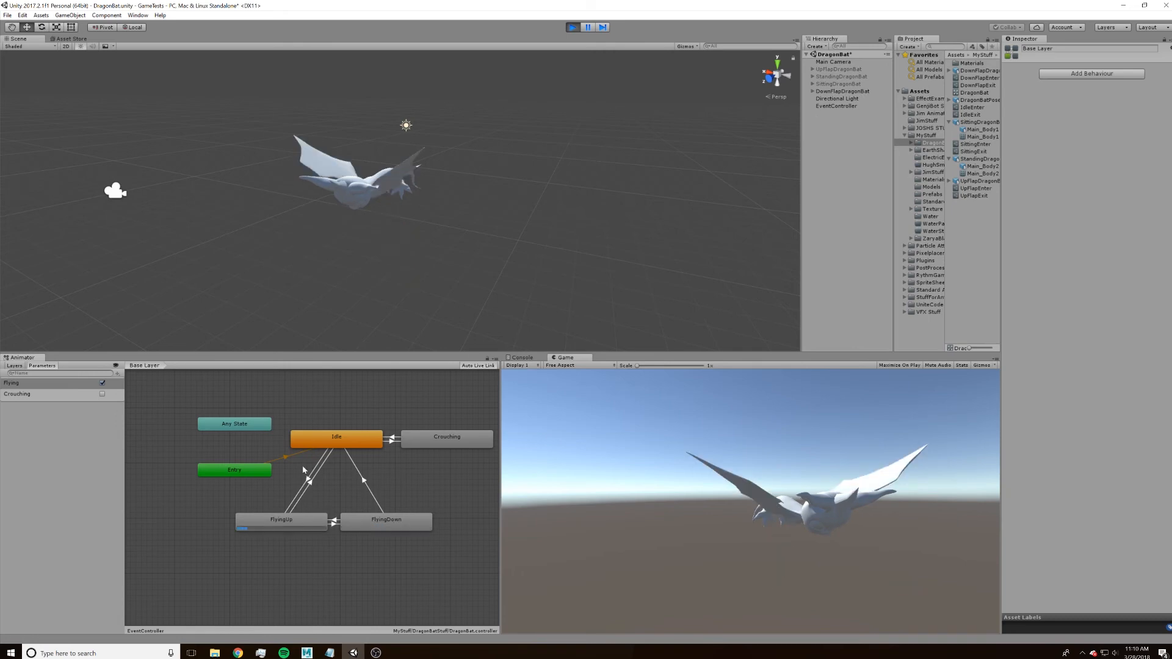
left_click(102, 395)
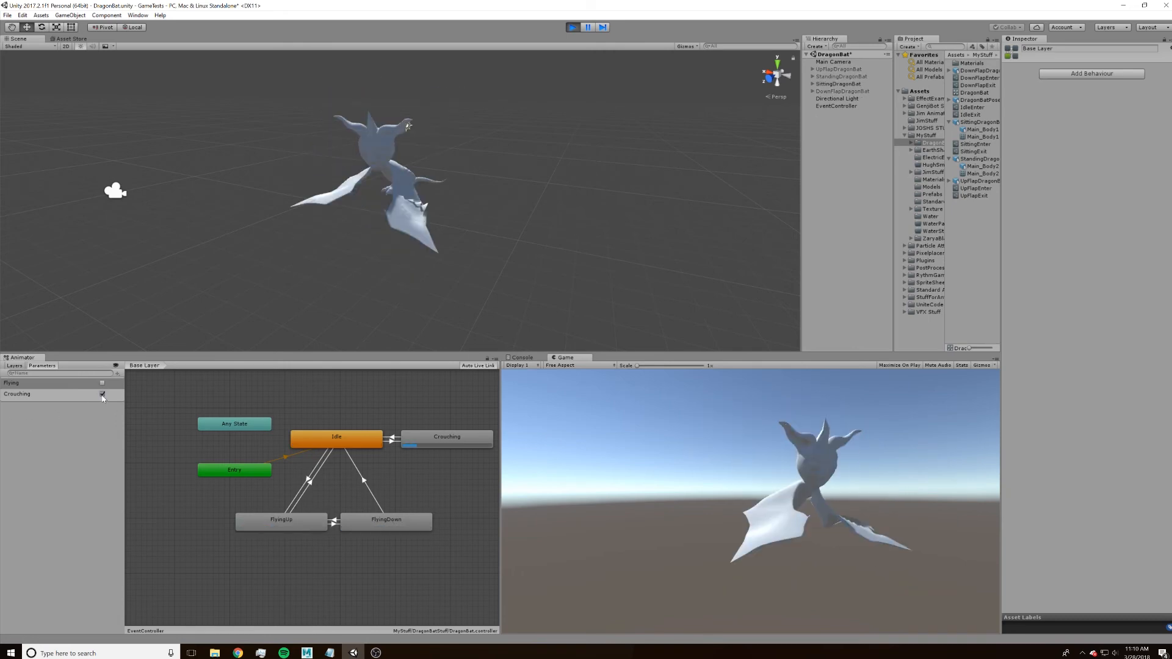